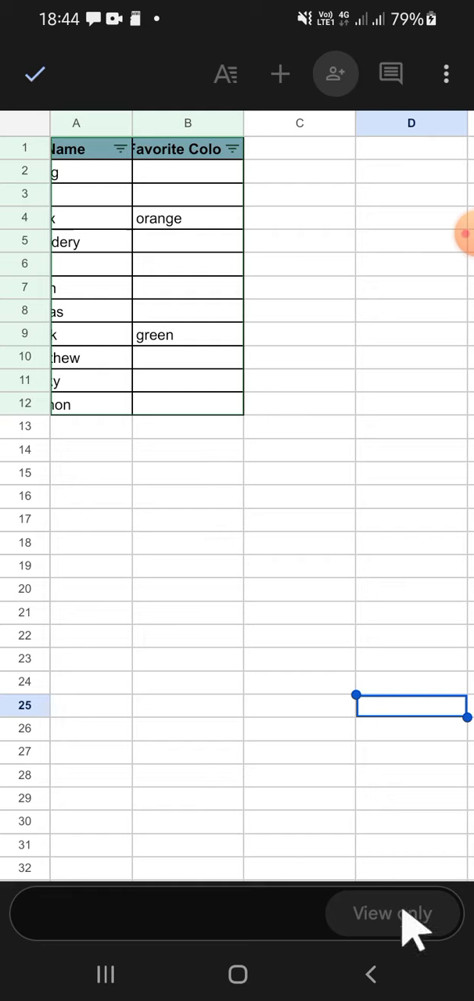
mouse_move(369, 435)
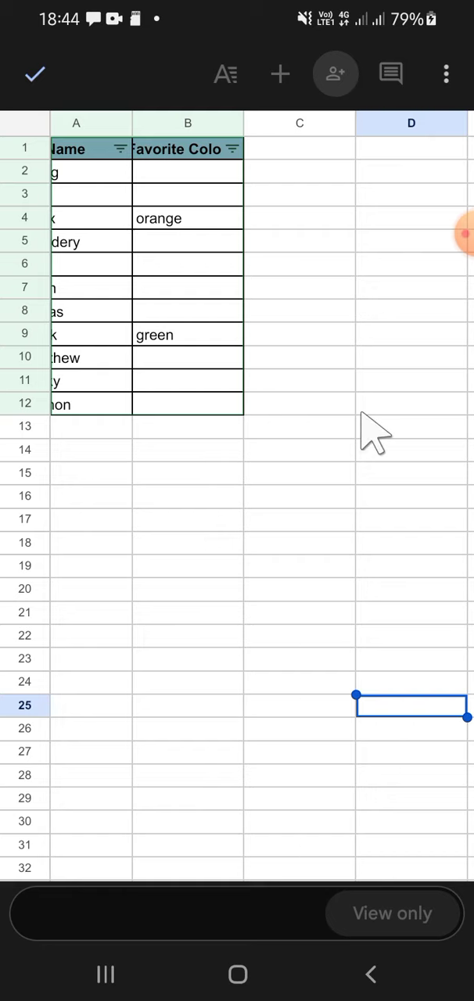
mouse_move(305, 649)
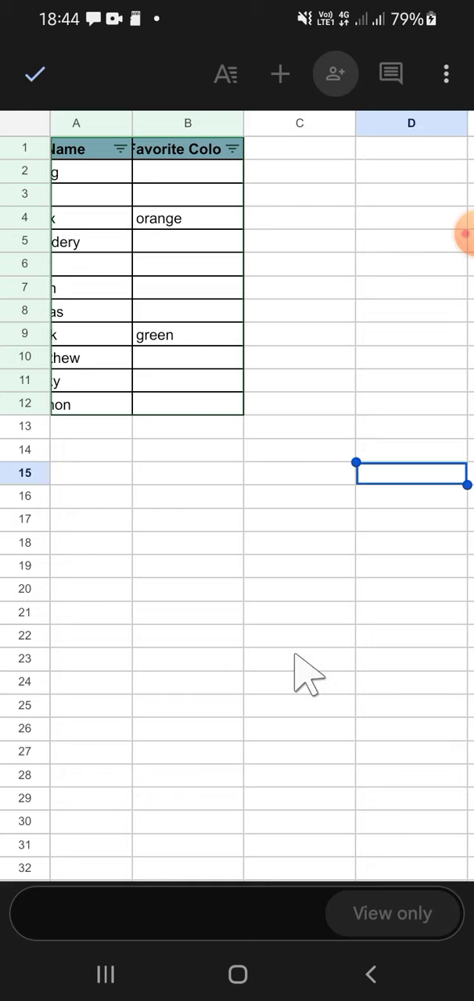
mouse_move(408, 935)
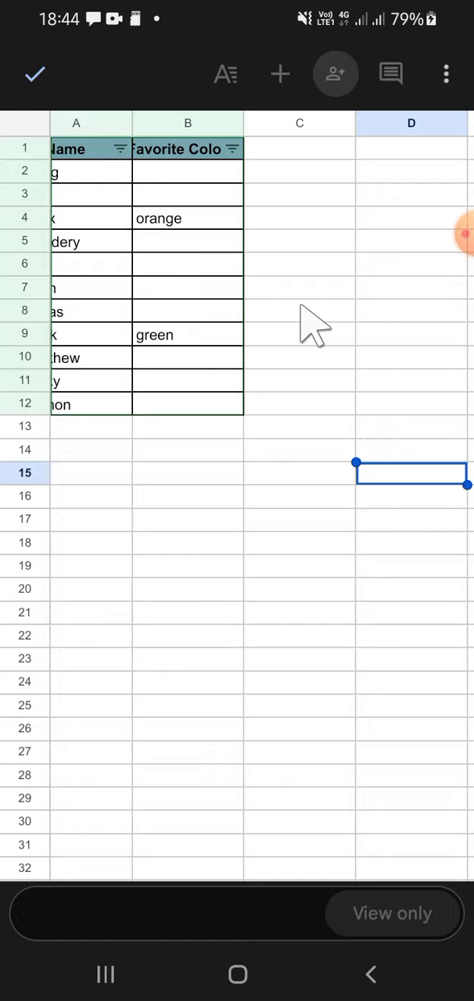
mouse_move(456, 79)
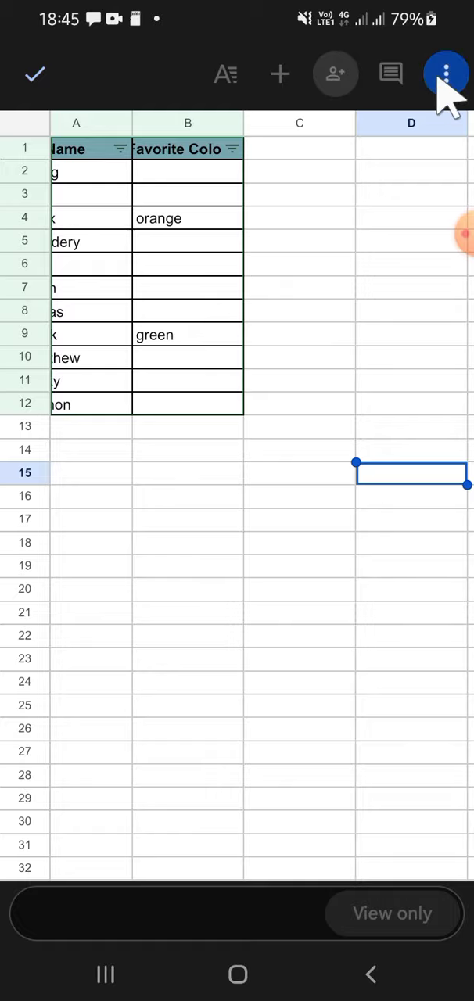
Step: Reach Make a copy through the spreadsheet's Share & export menu
left_click(444, 71)
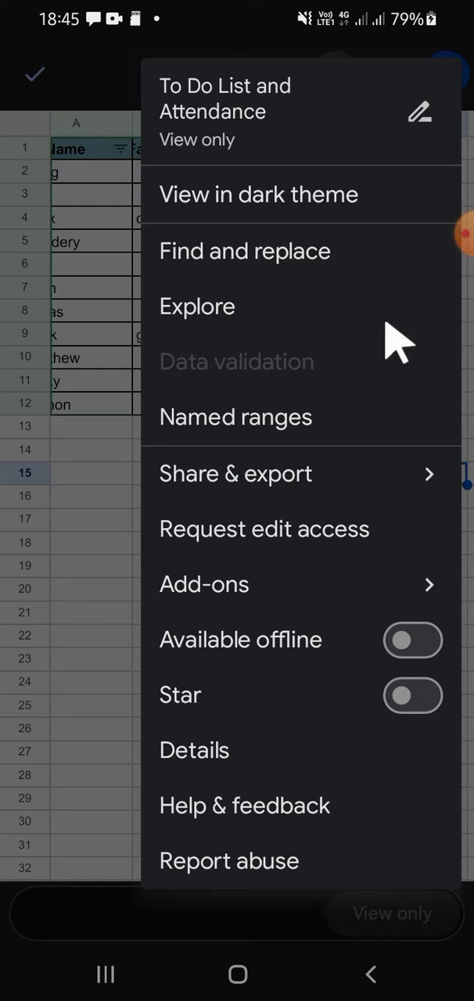
left_click(234, 472)
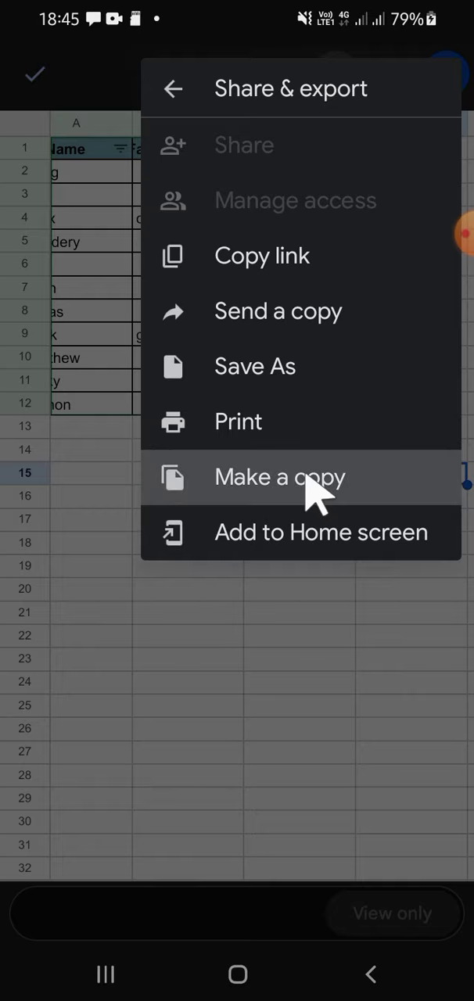
left_click(278, 476)
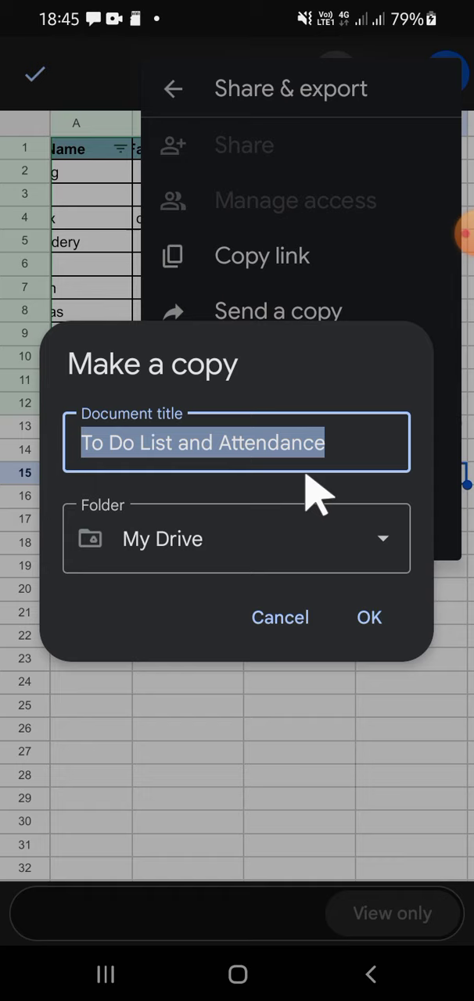
mouse_move(196, 450)
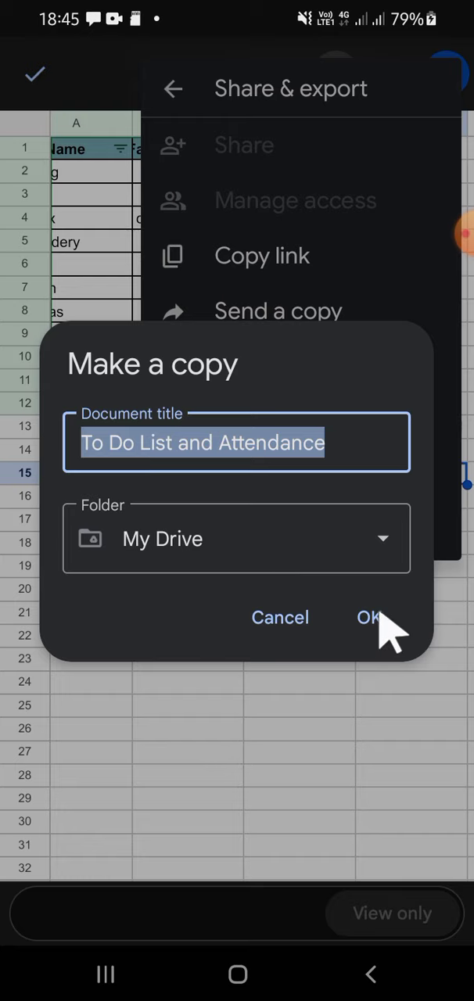
Step: Confirm the copy titled 'To Do List and Attendance' into My Drive
left_click(369, 616)
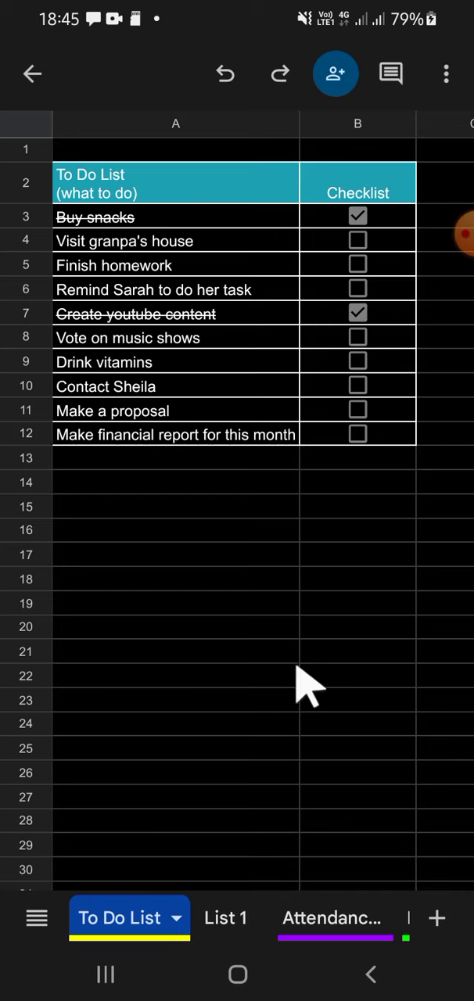
Step: Enter 'kh' into cell B19 of the copied To Do List
left_click(355, 612)
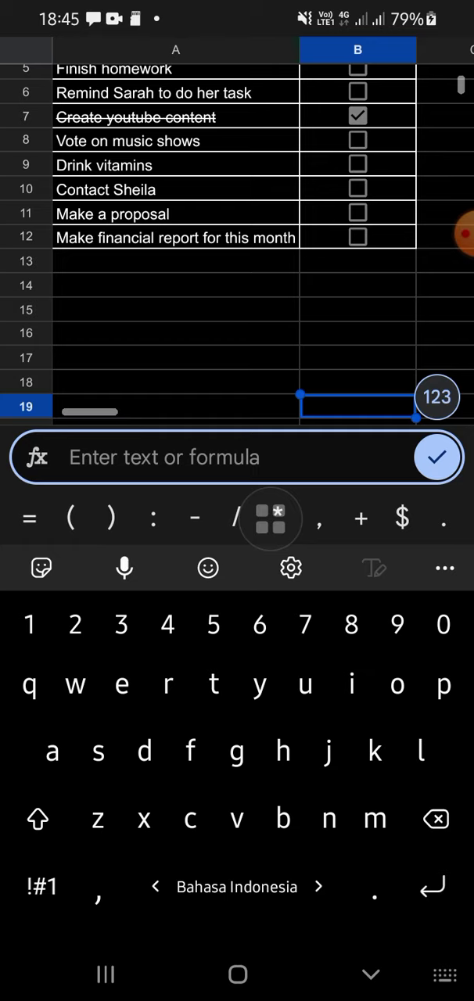
type("kh")
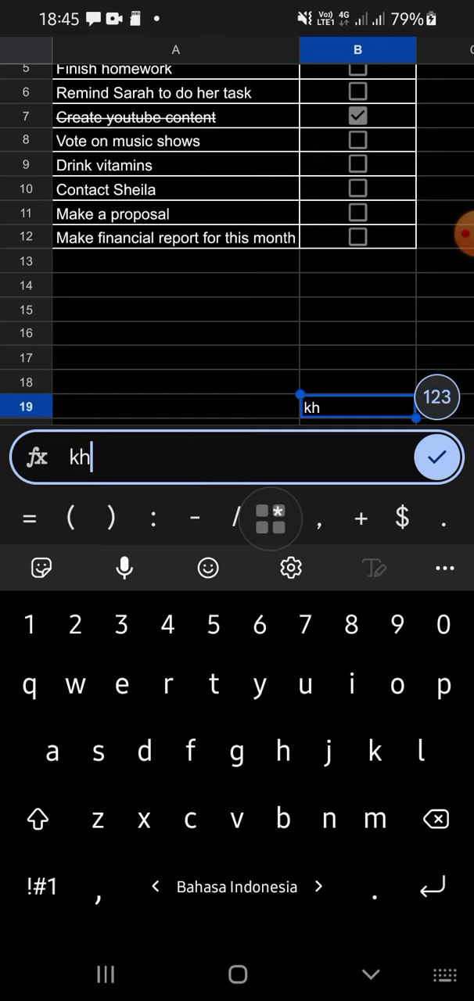